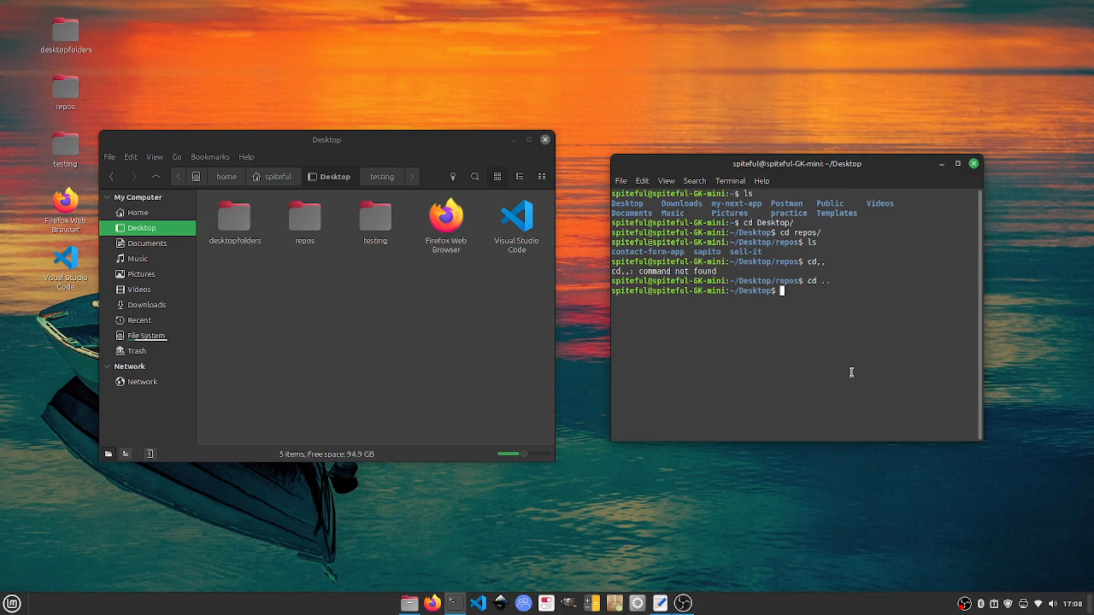
pyautogui.moveTo(737, 397)
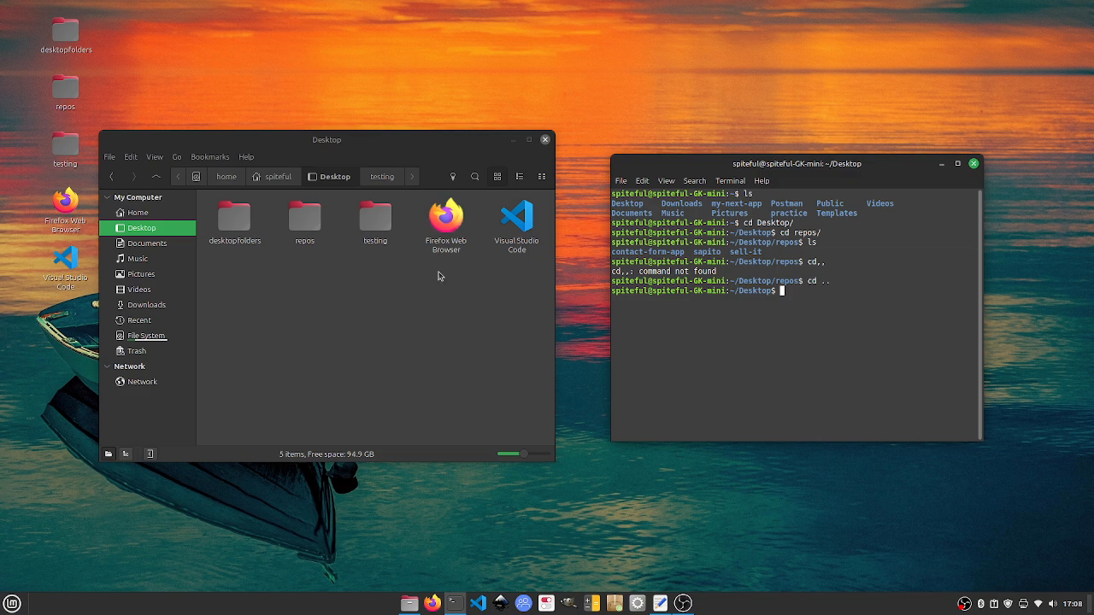
pyautogui.moveTo(427, 162)
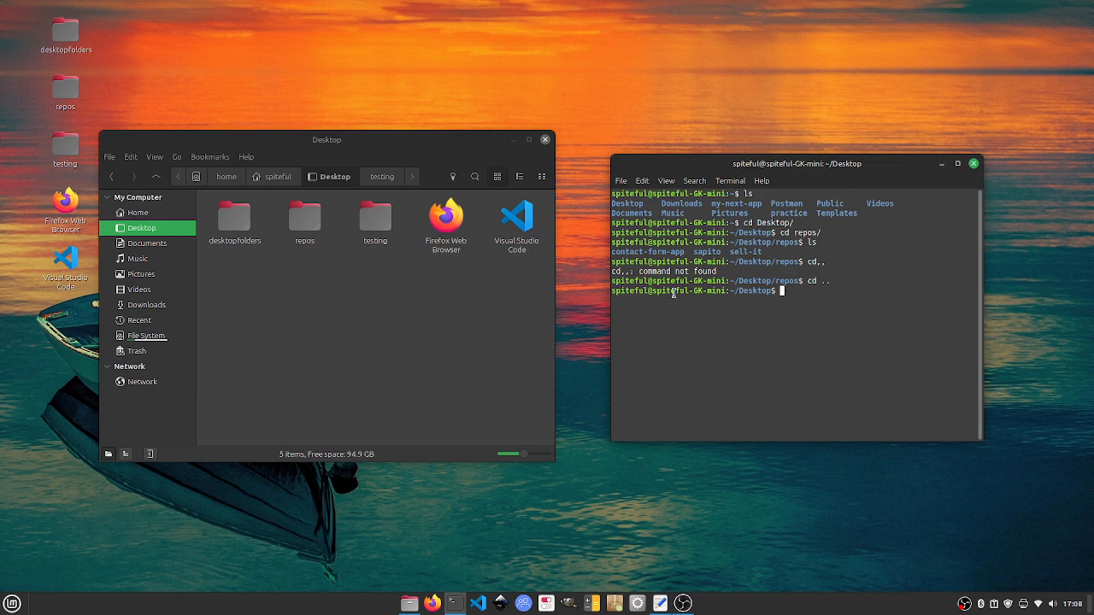
pyautogui.moveTo(805, 296)
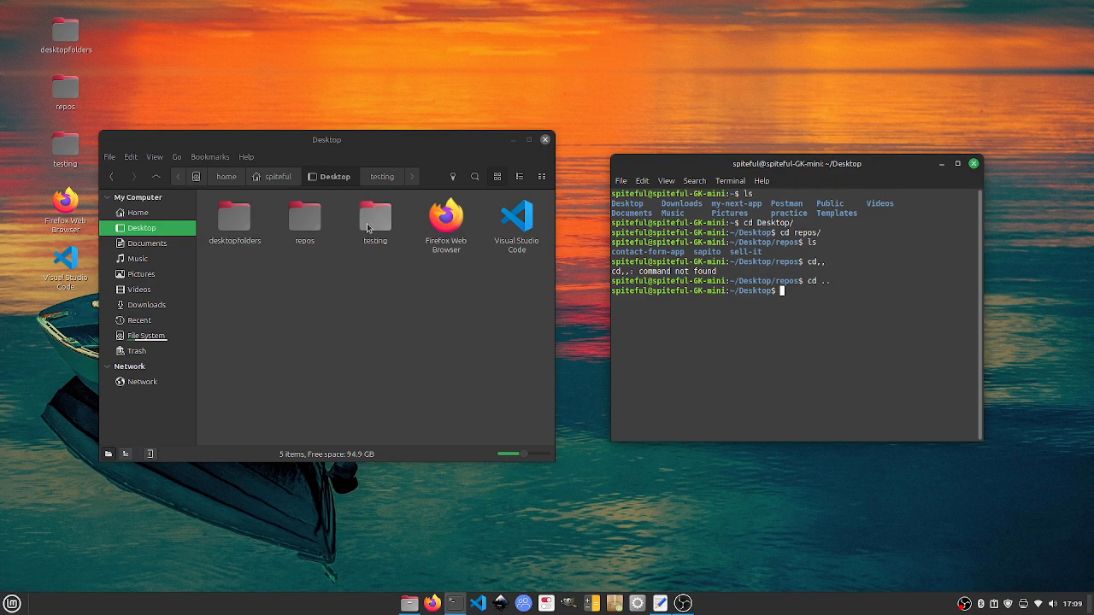
pyautogui.moveTo(893, 312)
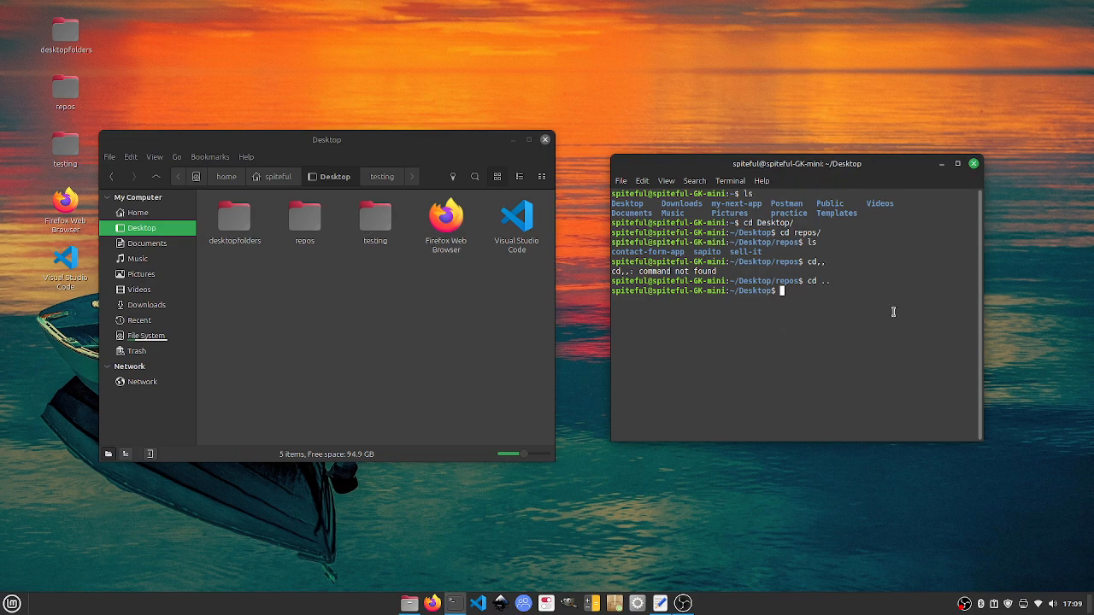
pyautogui.moveTo(951, 381)
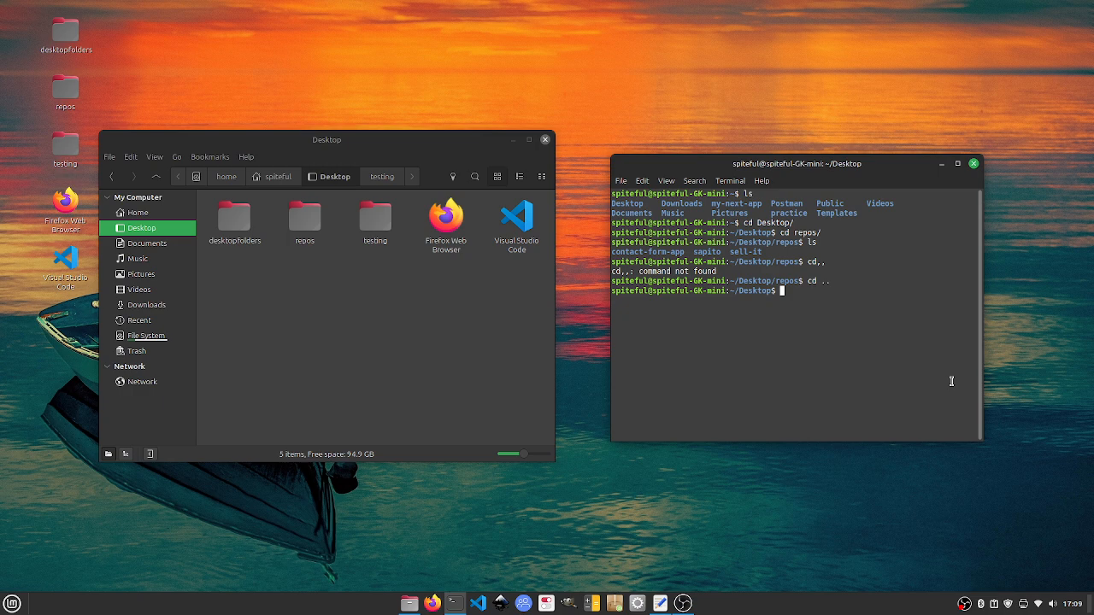
# Change into the testing folder and list its contents
pyautogui.write('cd')
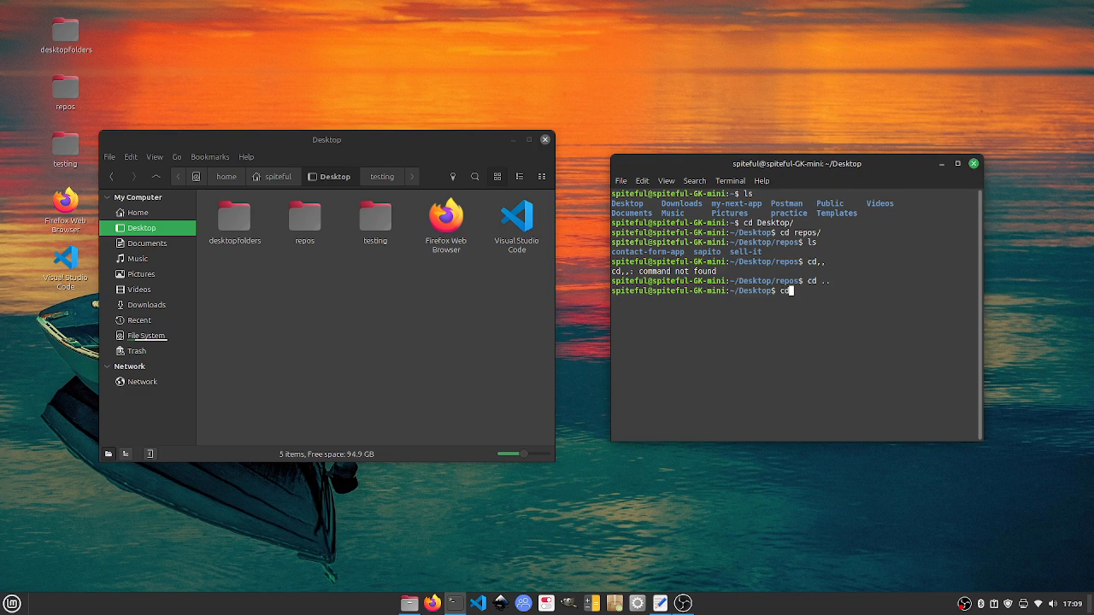
pyautogui.write('testing/')
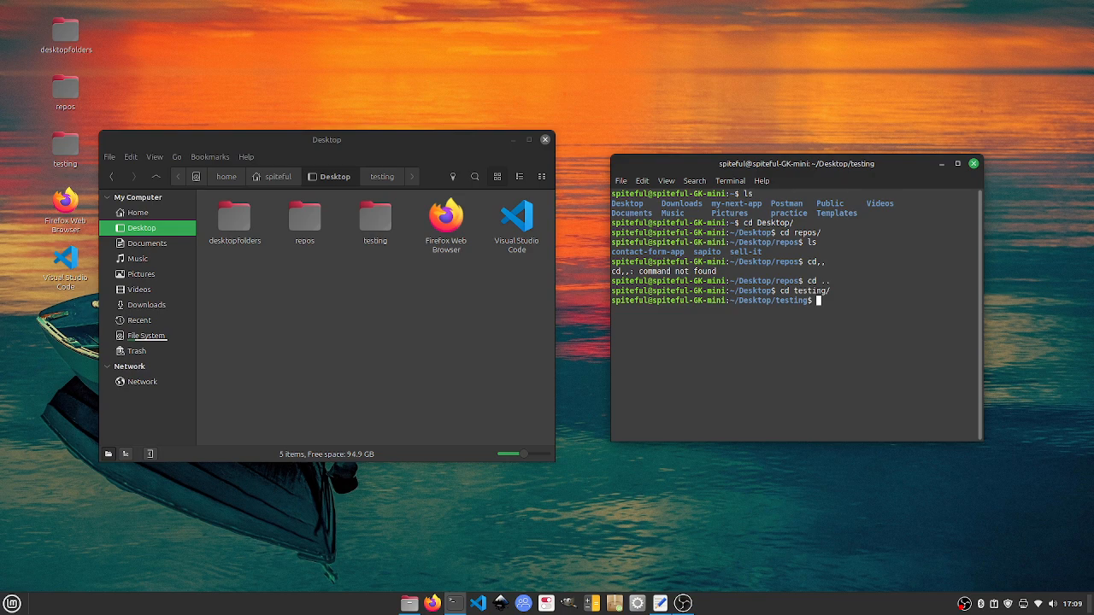
pyautogui.write('ls')
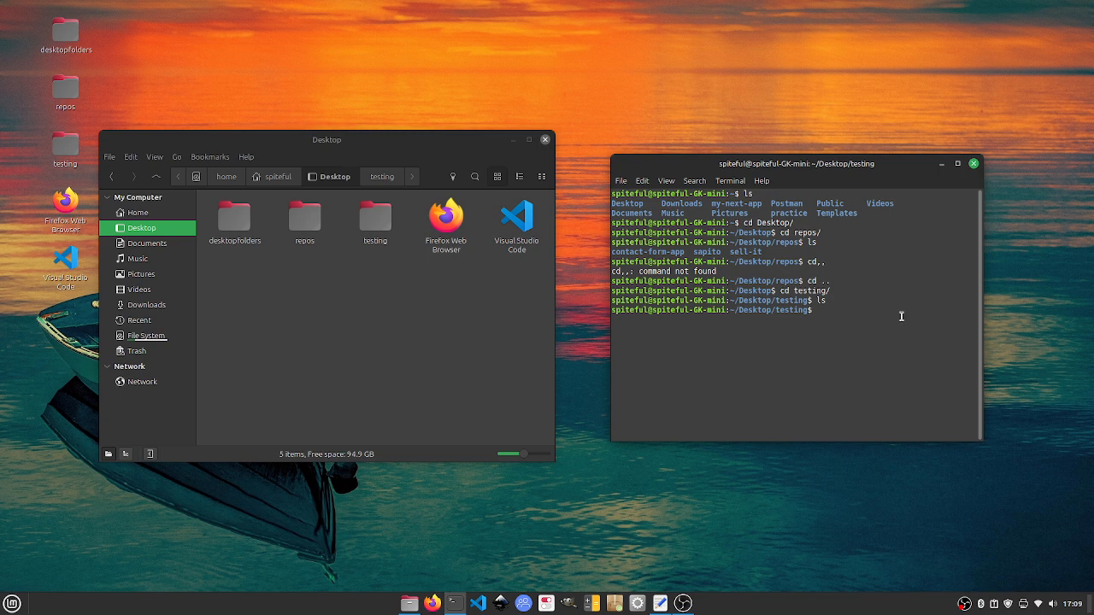
pyautogui.moveTo(924, 334)
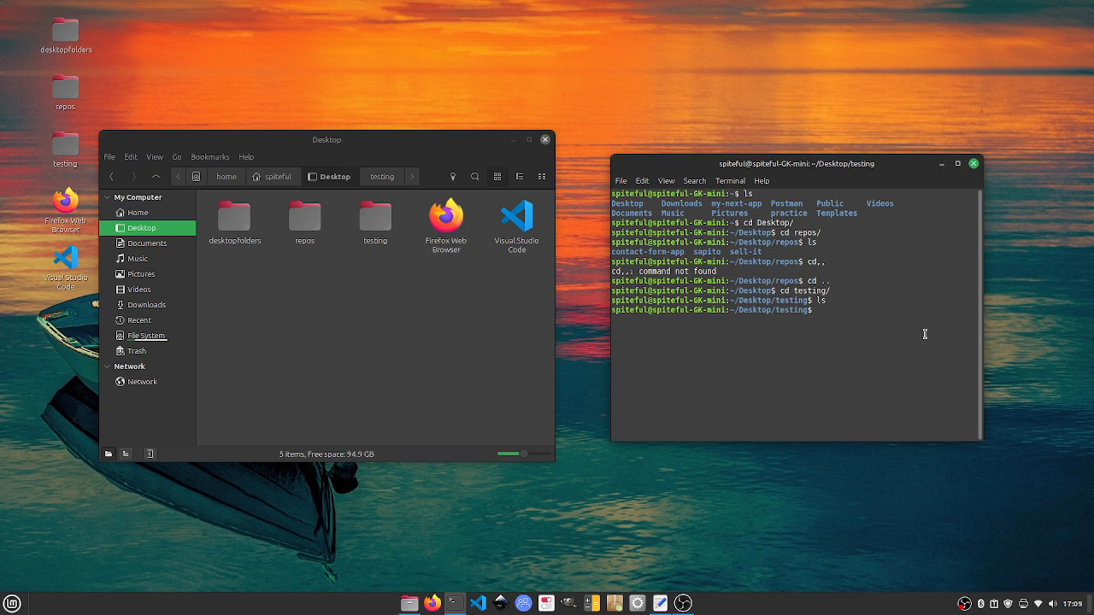
# Make a 'project' directory inside testing and list to confirm it
pyautogui.write('mk')
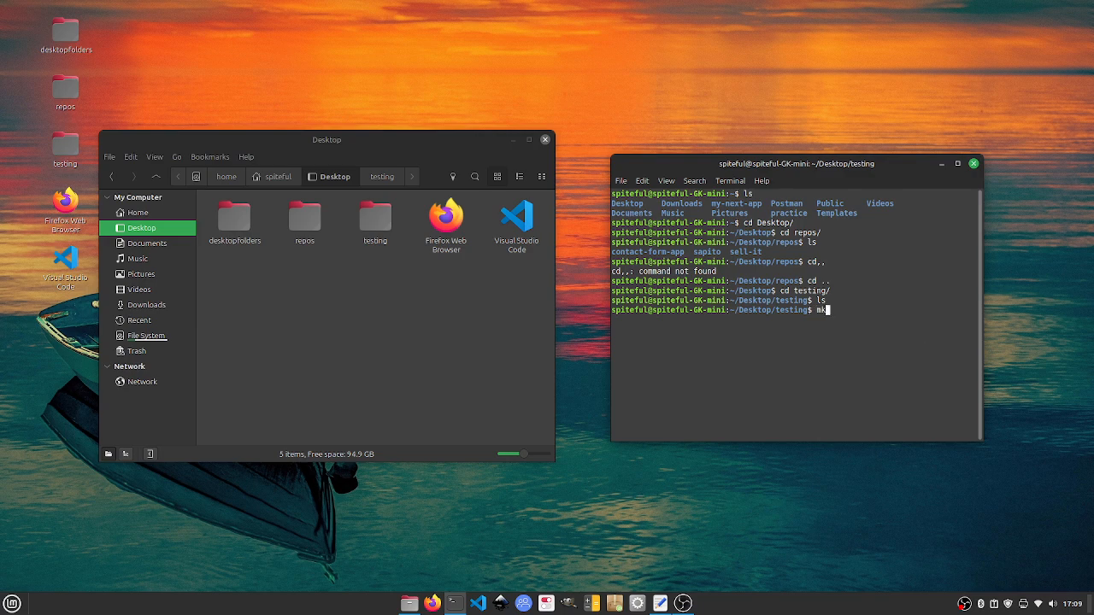
pyautogui.write('dir')
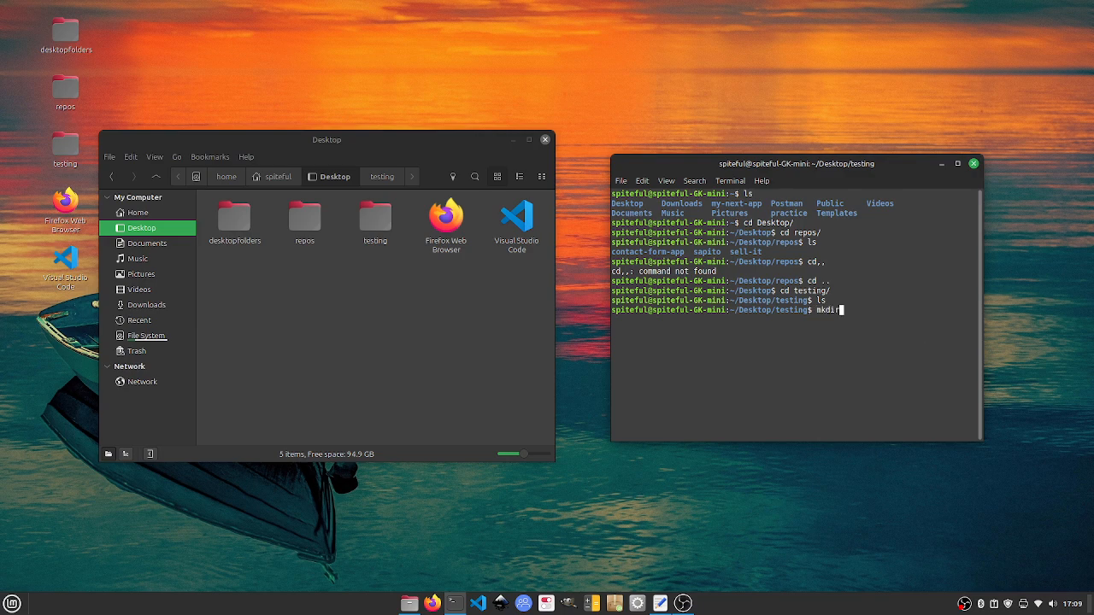
pyautogui.moveTo(839, 310)
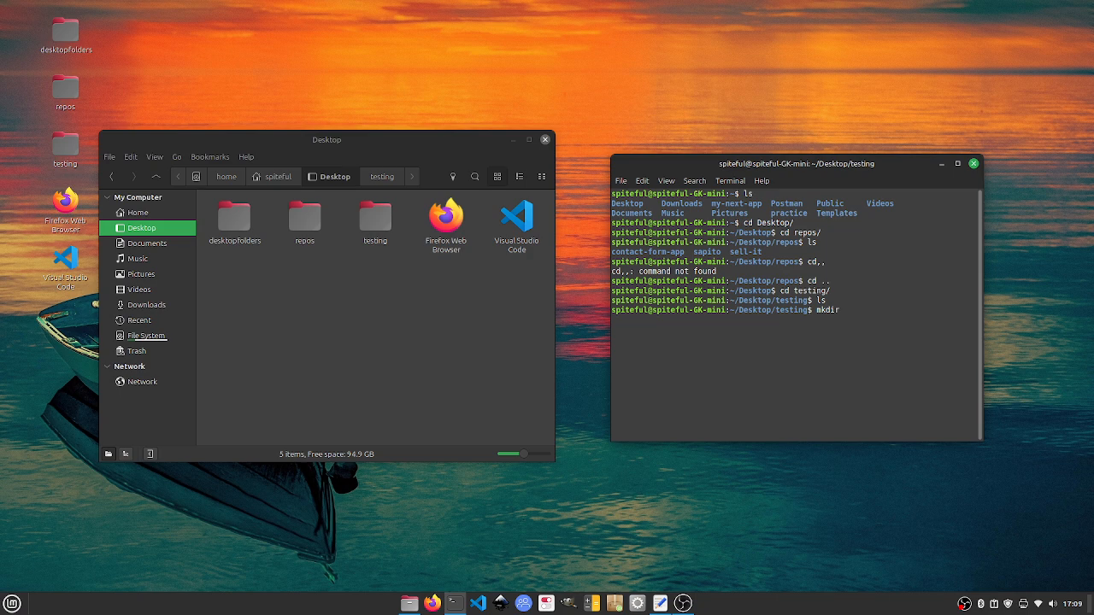
pyautogui.write('proj')
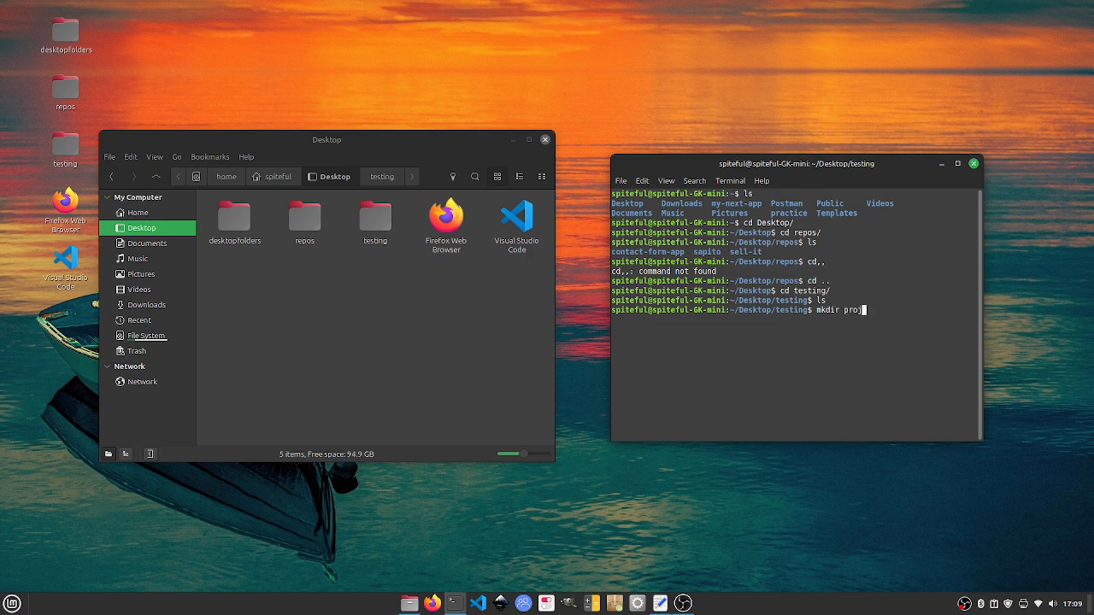
pyautogui.write('ect')
pyautogui.write('ls')
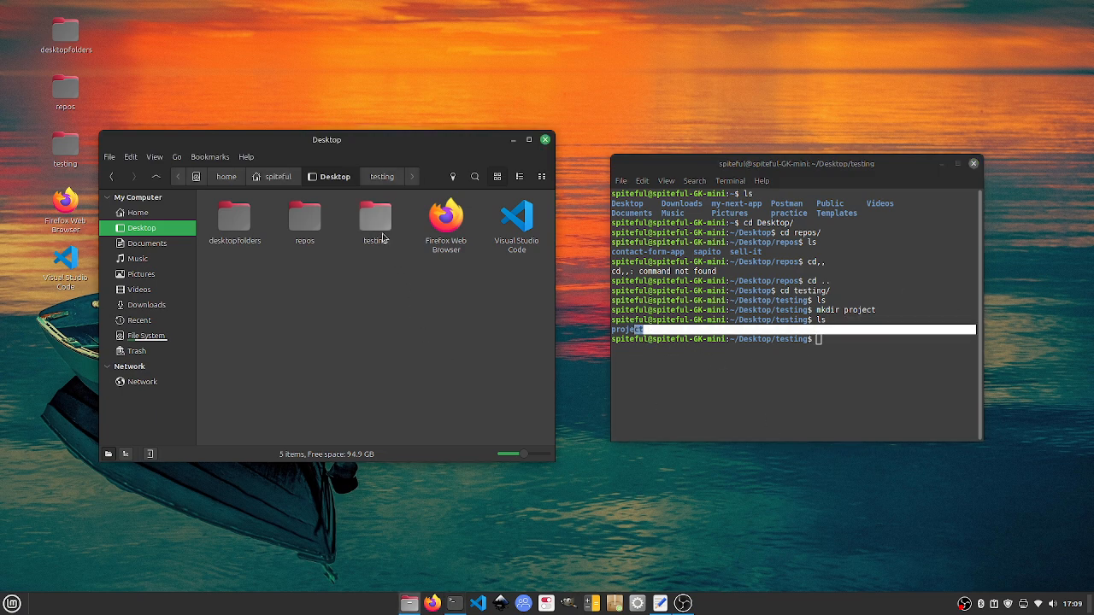
# Run touch index.html to create an empty index.html in testing
pyautogui.doubleClick(375, 217)
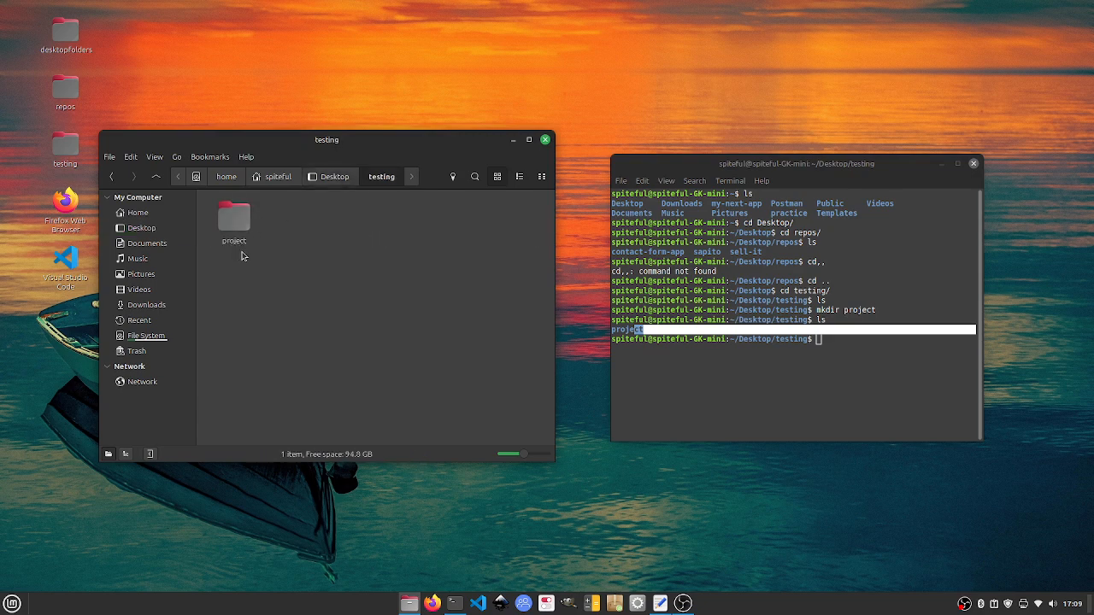
pyautogui.moveTo(227, 249)
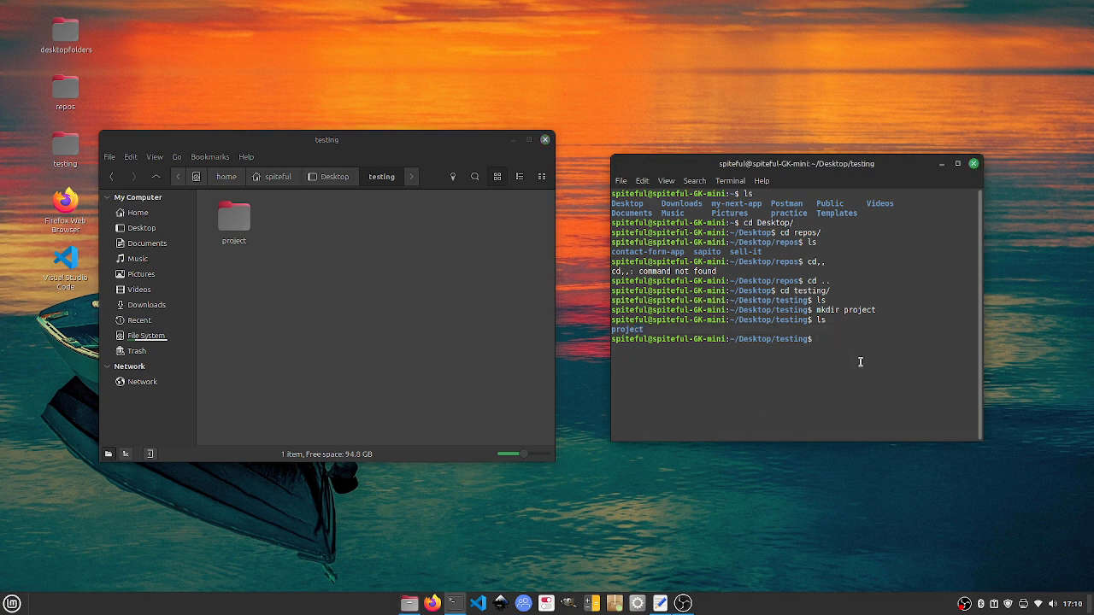
pyautogui.write('t')
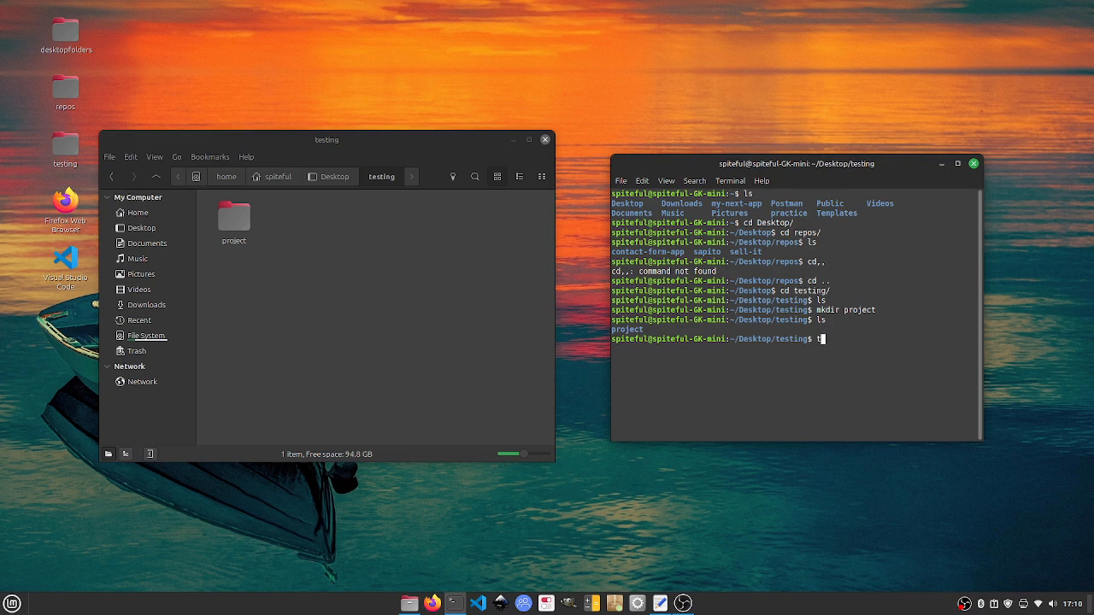
pyautogui.write('ouch')
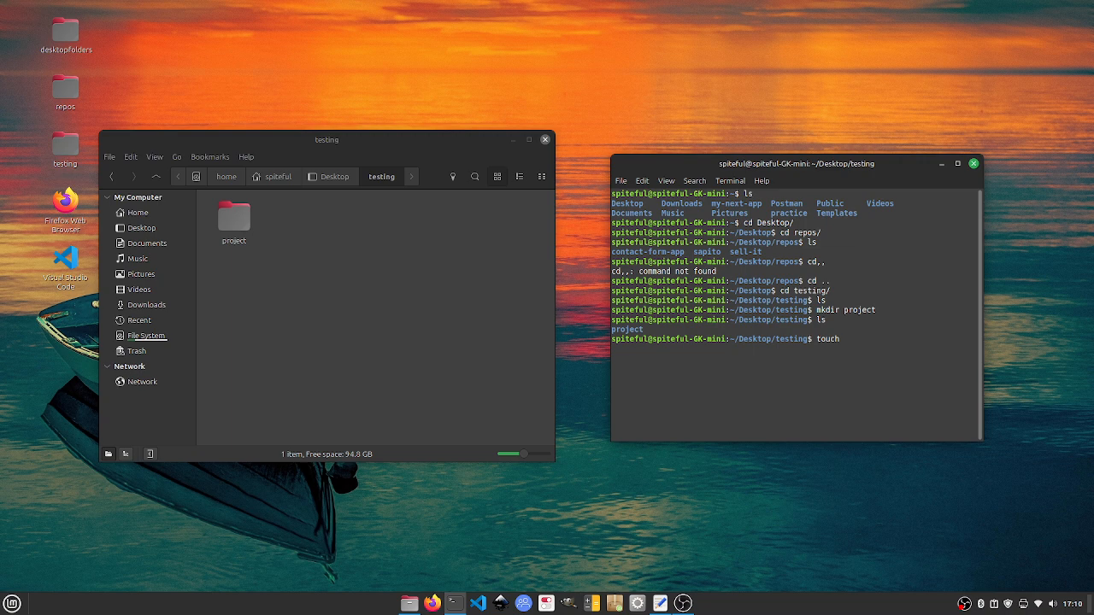
pyautogui.write('index.html')
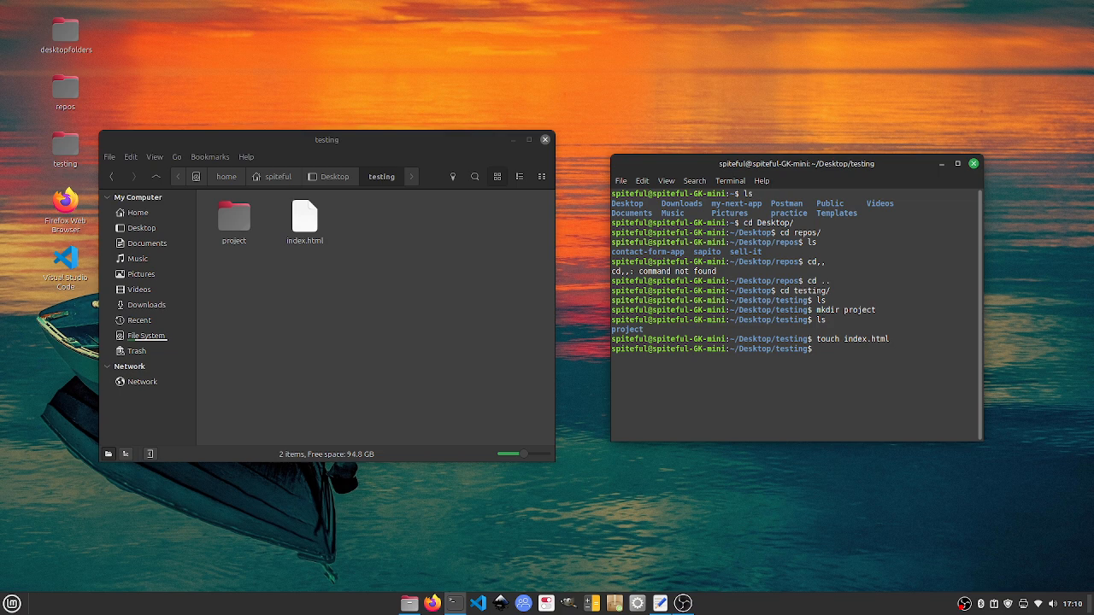
pyautogui.moveTo(247, 258)
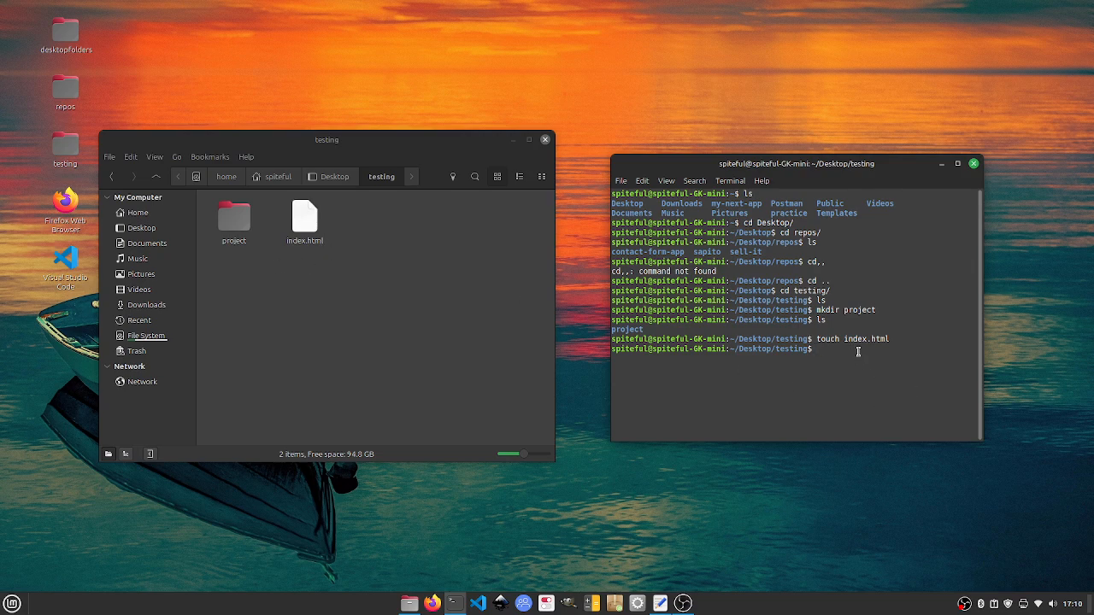
# List testing to see project and index.html, then run 'code .'
pyautogui.write('ls')
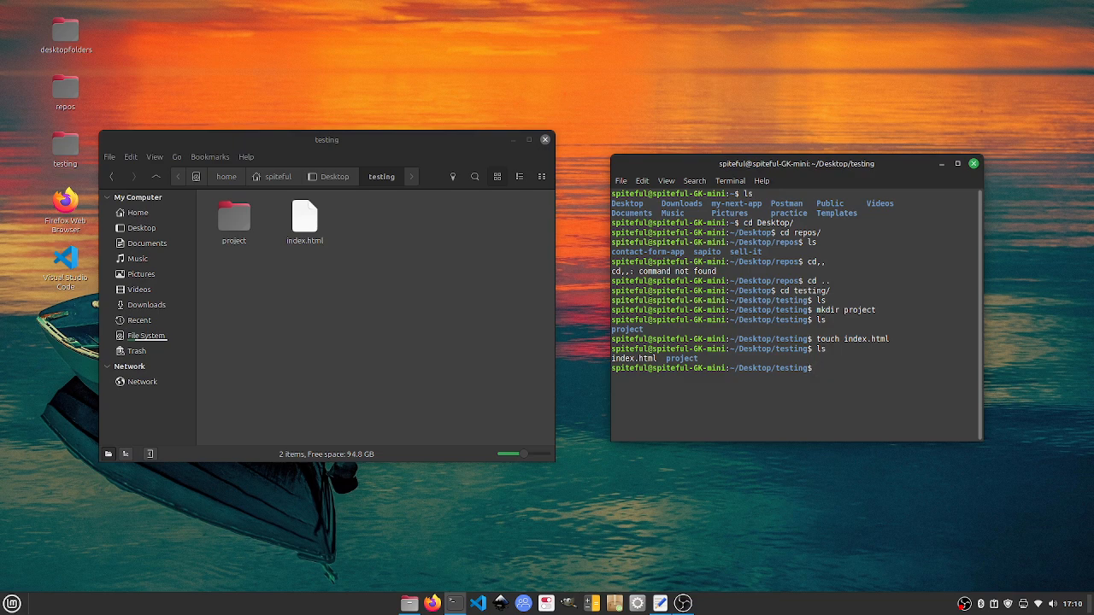
pyautogui.write('cod')
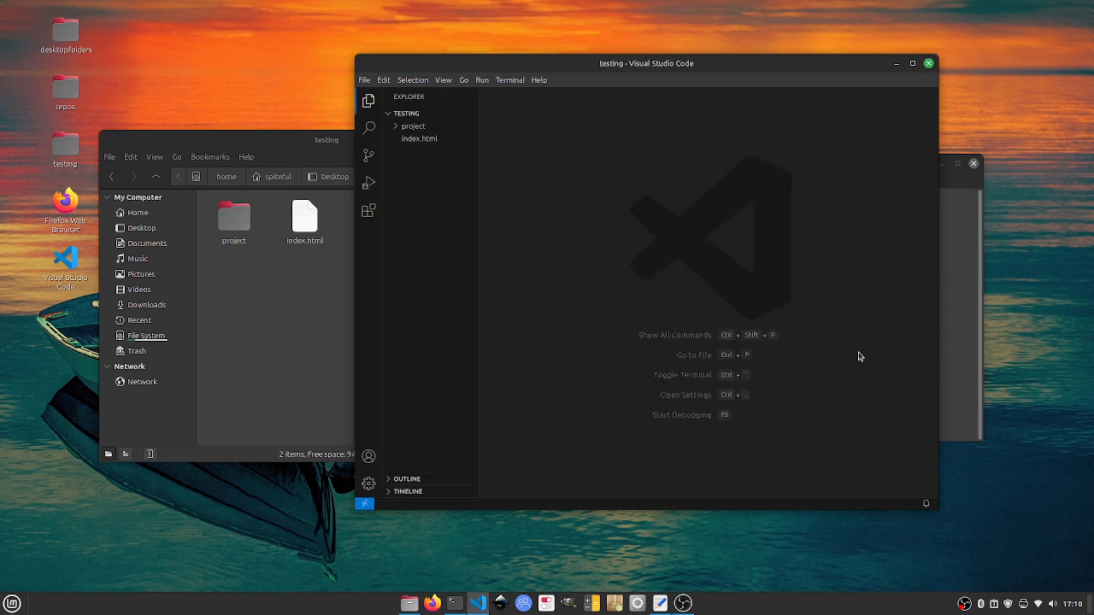
# Open index.html from the Explorer and submit the keyring unlock prompt
pyautogui.click(412, 126)
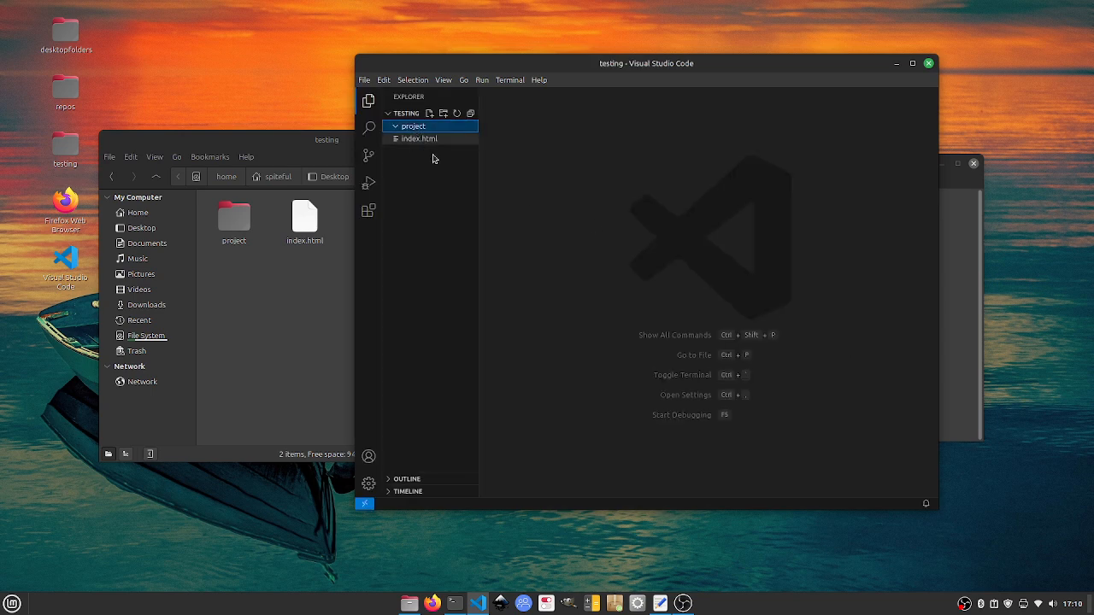
pyautogui.doubleClick(418, 139)
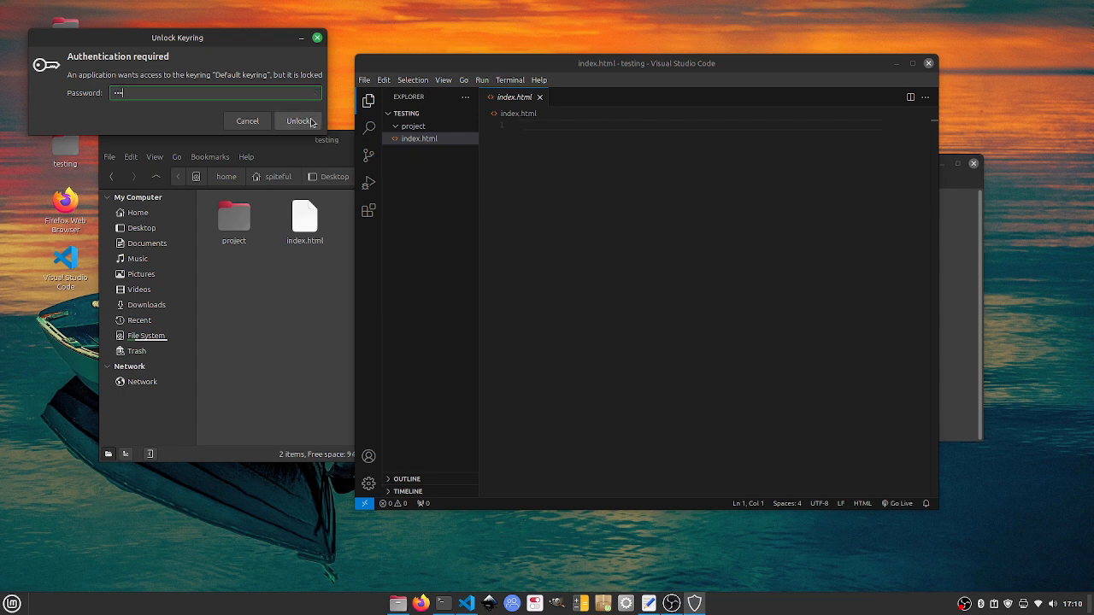
pyautogui.click(299, 120)
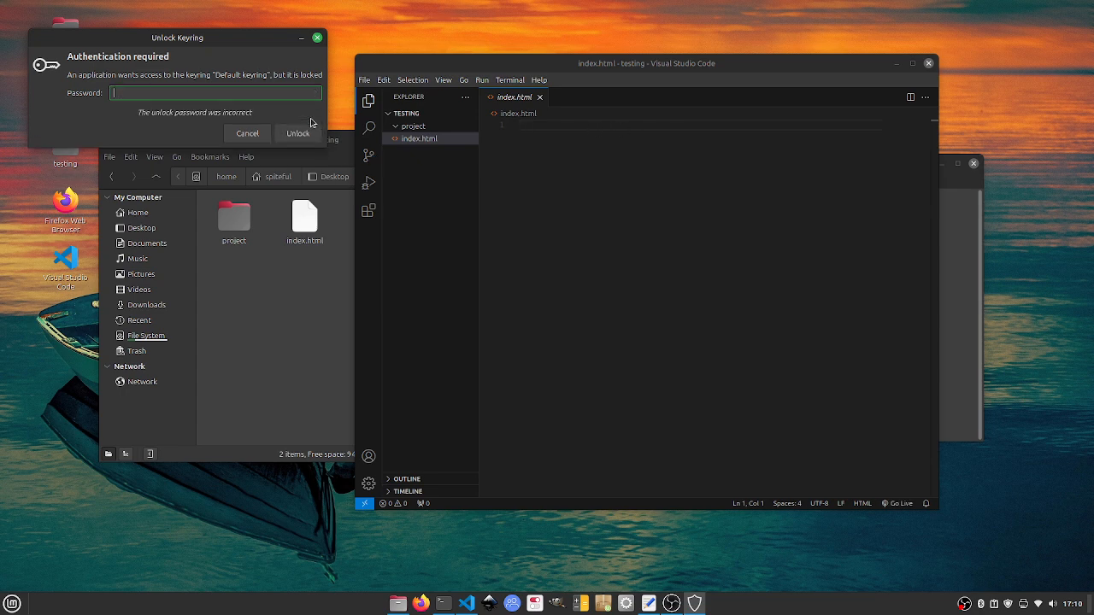